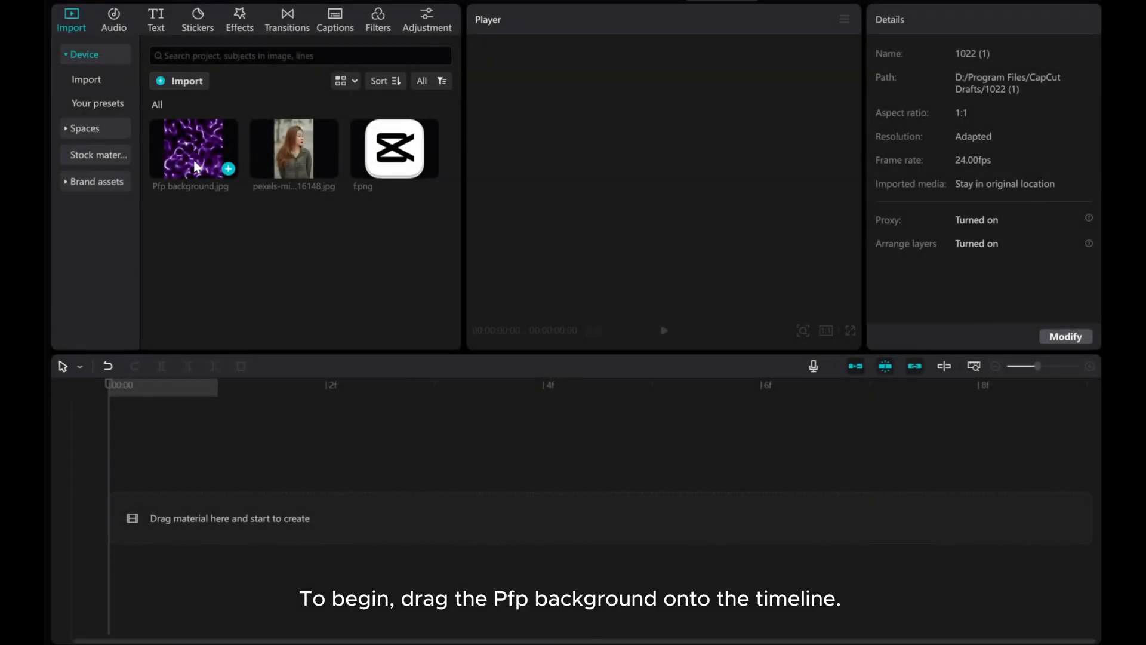
# Place Pfp background.jpg at the start of the main timeline track
pyautogui.moveTo(192, 145); pyautogui.dragTo(348, 506)
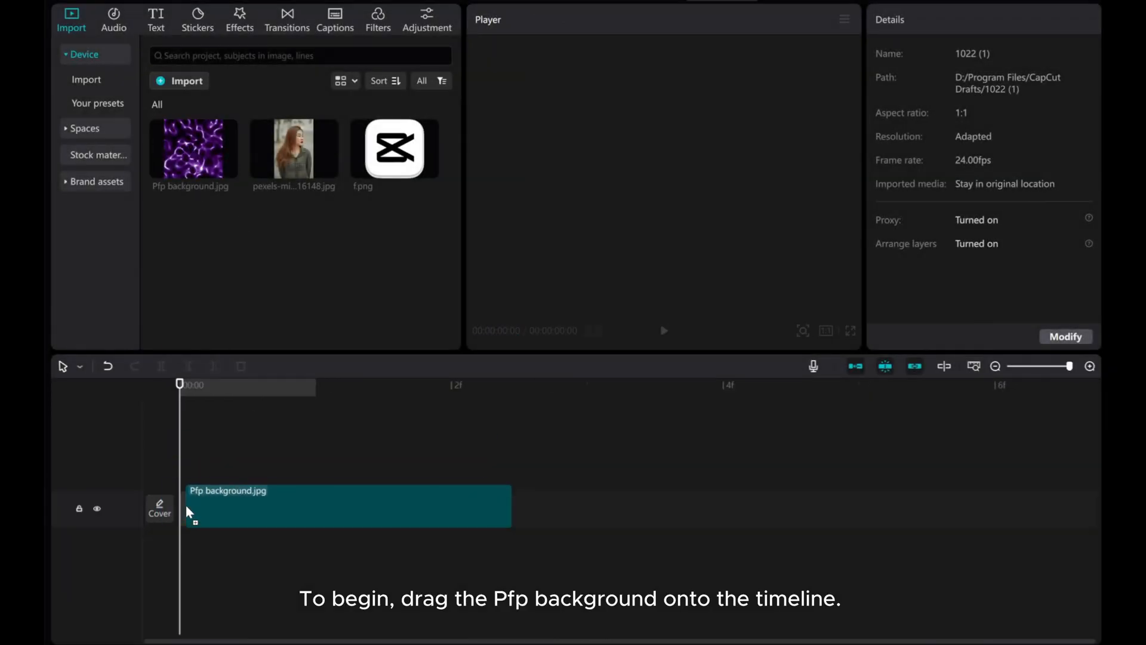
pyautogui.moveTo(192, 148); pyautogui.dragTo(330, 504)
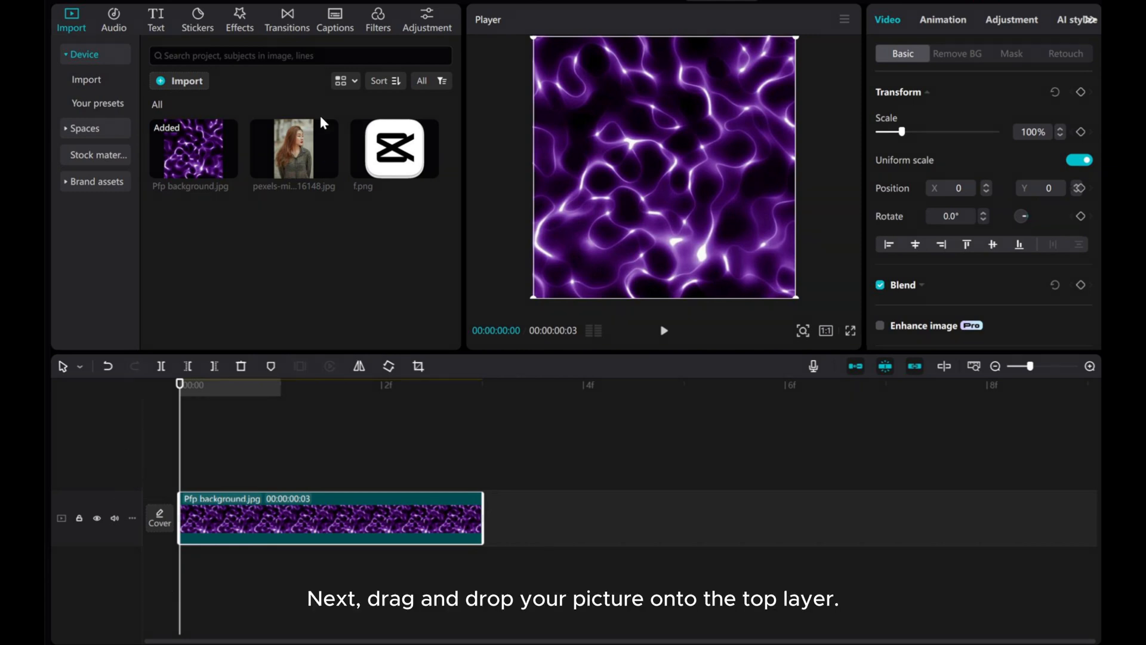
# Layer the pexels person photo above the background and start Remove BG on it
pyautogui.moveTo(294, 146); pyautogui.dragTo(292, 472)
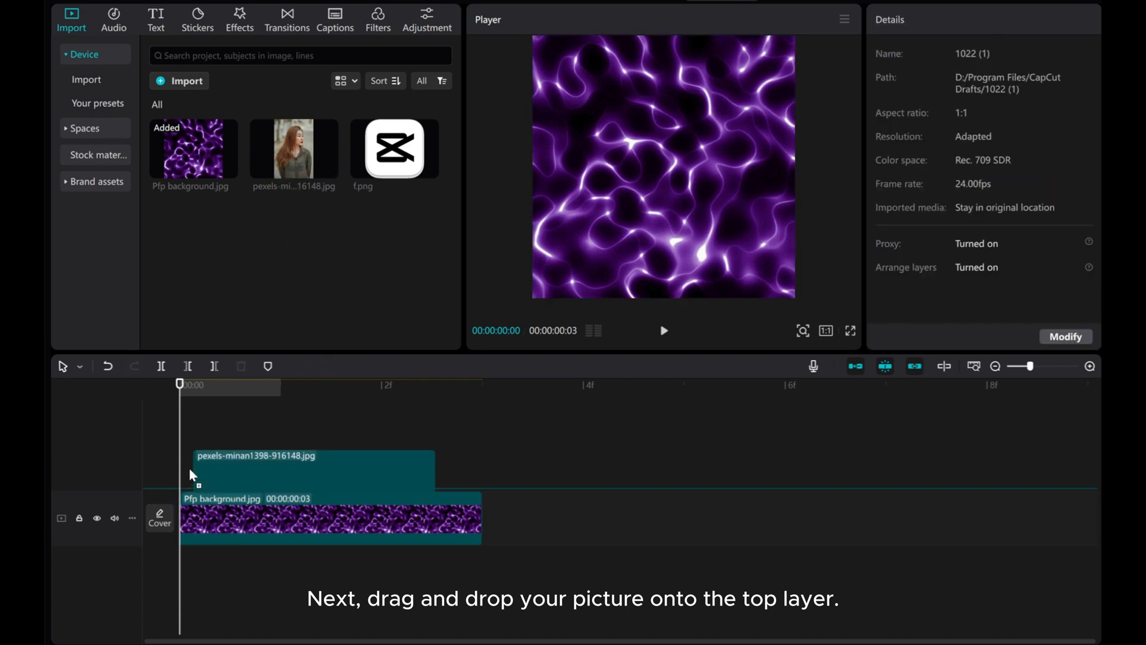
pyautogui.moveTo(293, 146); pyautogui.dragTo(329, 464)
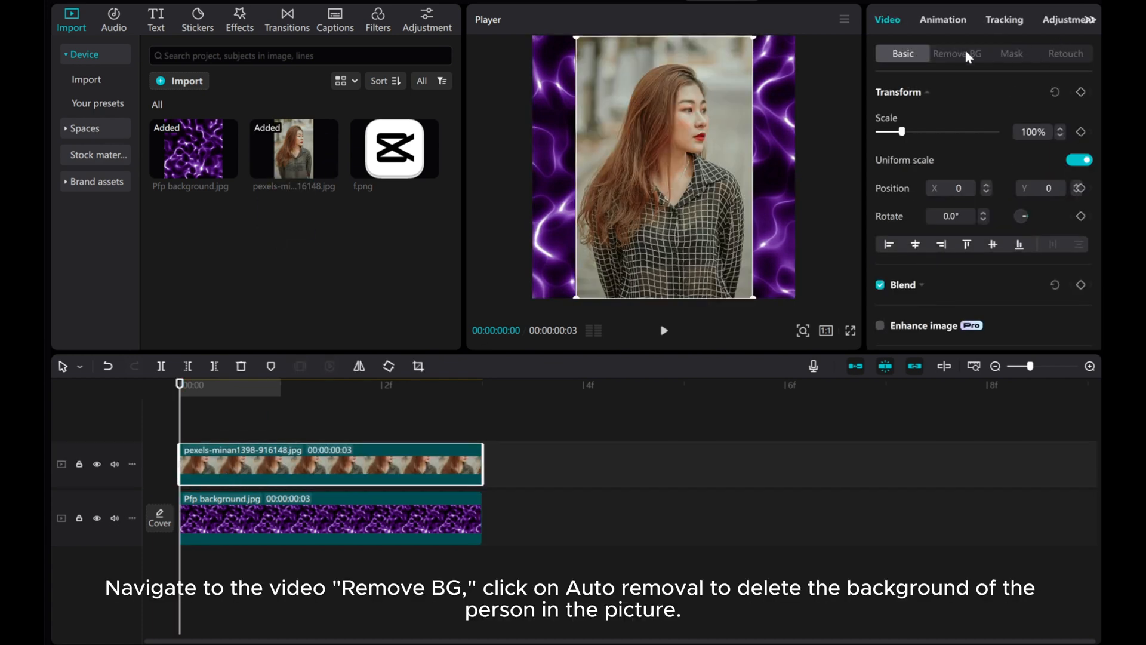
pyautogui.click(956, 54)
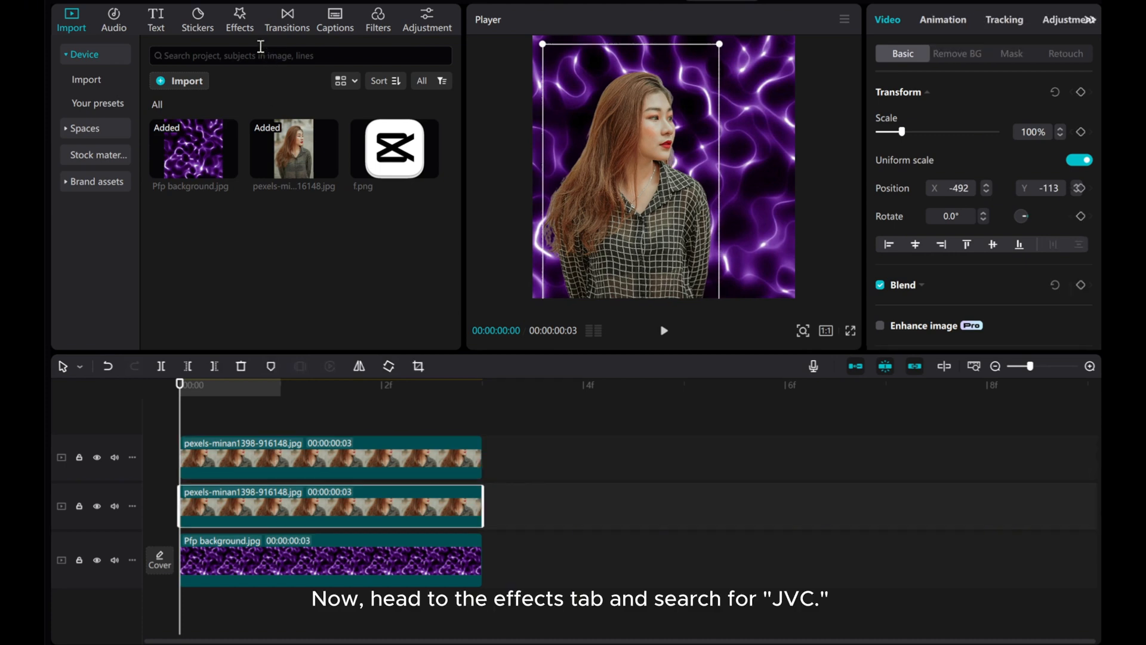
pyautogui.moveTo(223, 38)
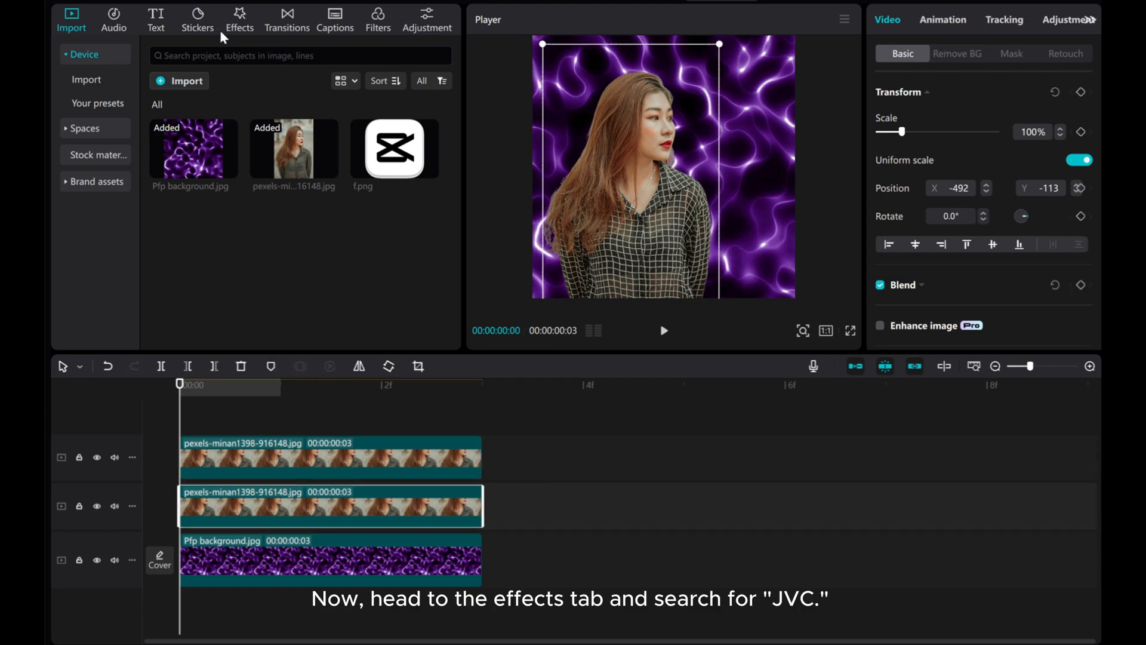
# Find the JVC effect in the Effects library and apply it to the middle person clip
pyautogui.click(239, 15)
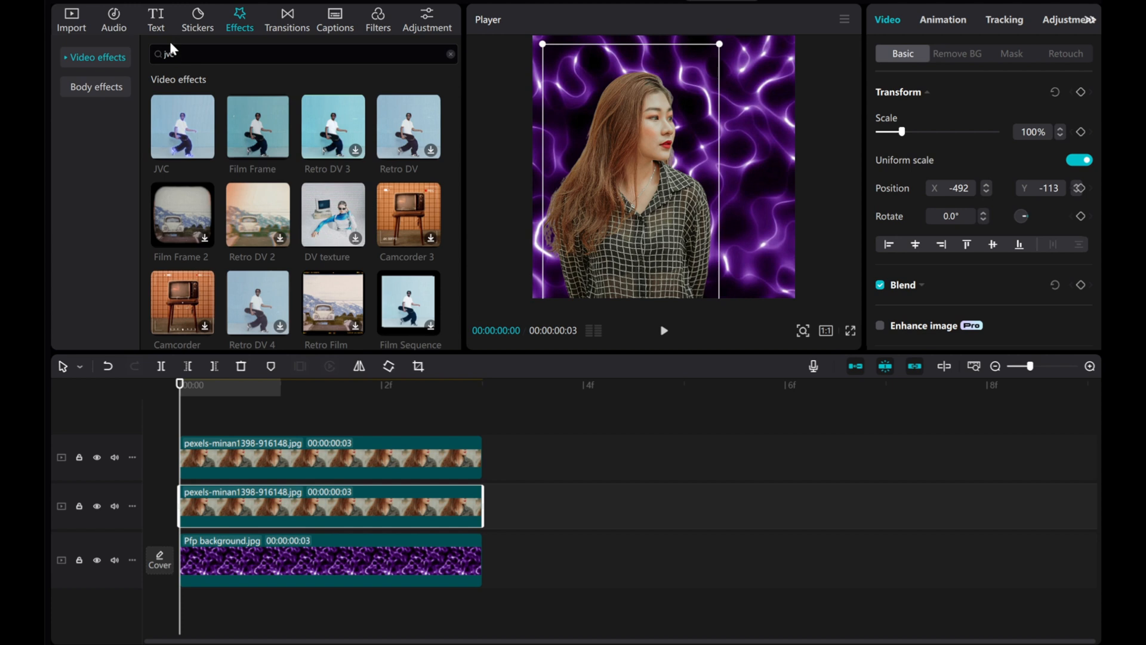
pyautogui.moveTo(181, 128)
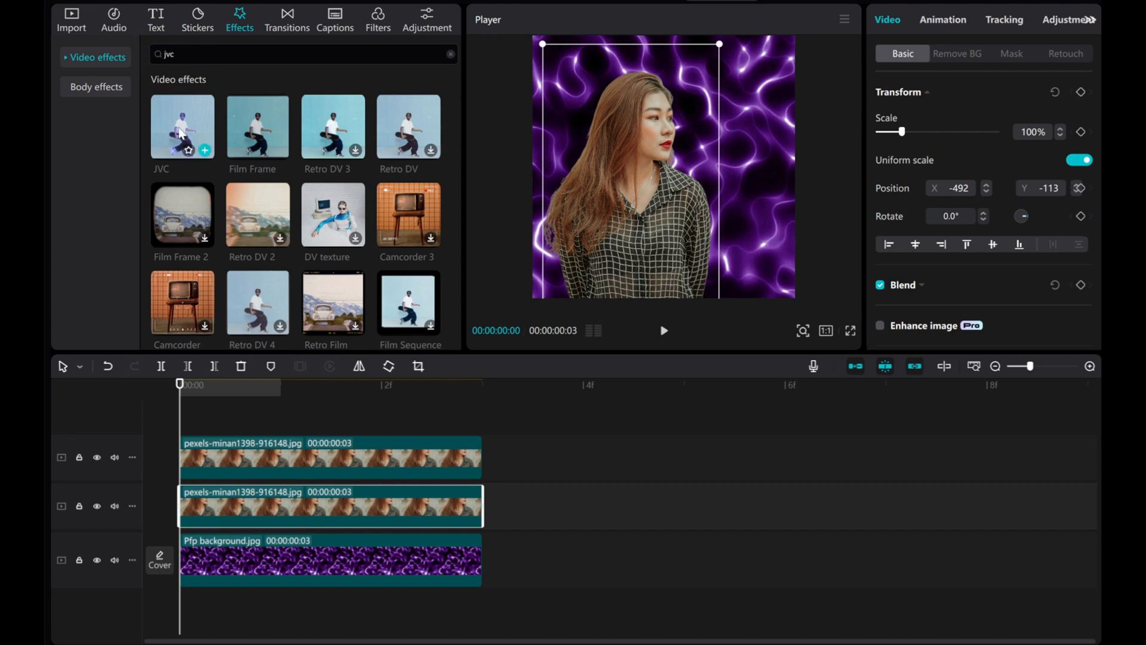
pyautogui.moveTo(181, 126); pyautogui.dragTo(248, 512)
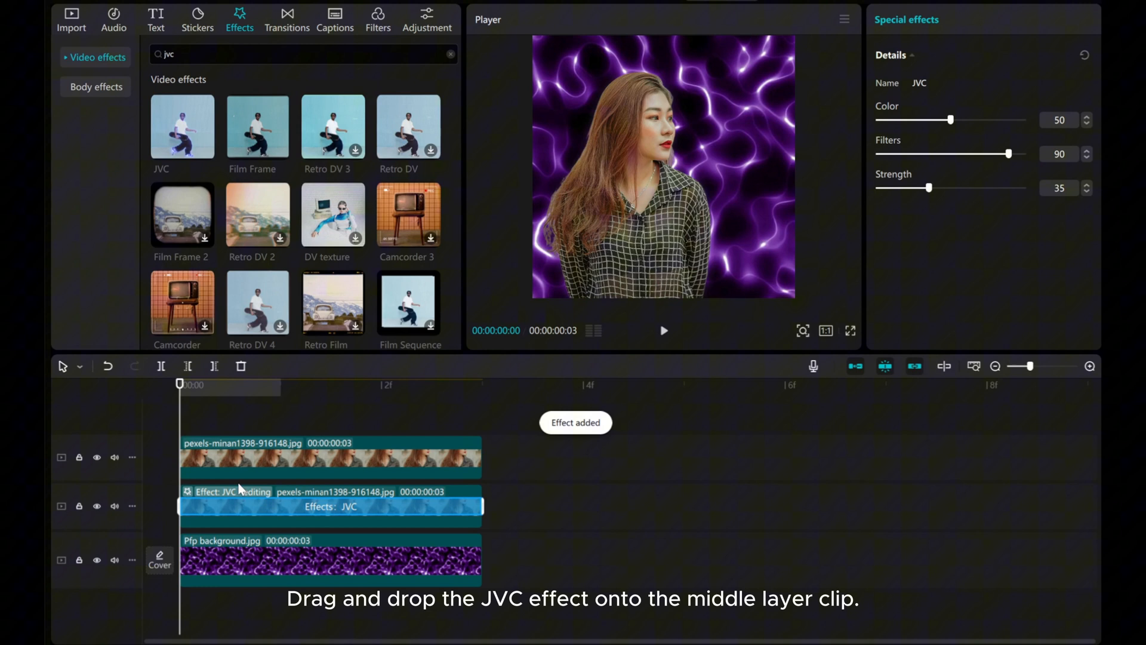
# Raise the JVC effect's Color to maximum and increase Strength for a glowing outline
pyautogui.moveTo(951, 119); pyautogui.dragTo(961, 119)
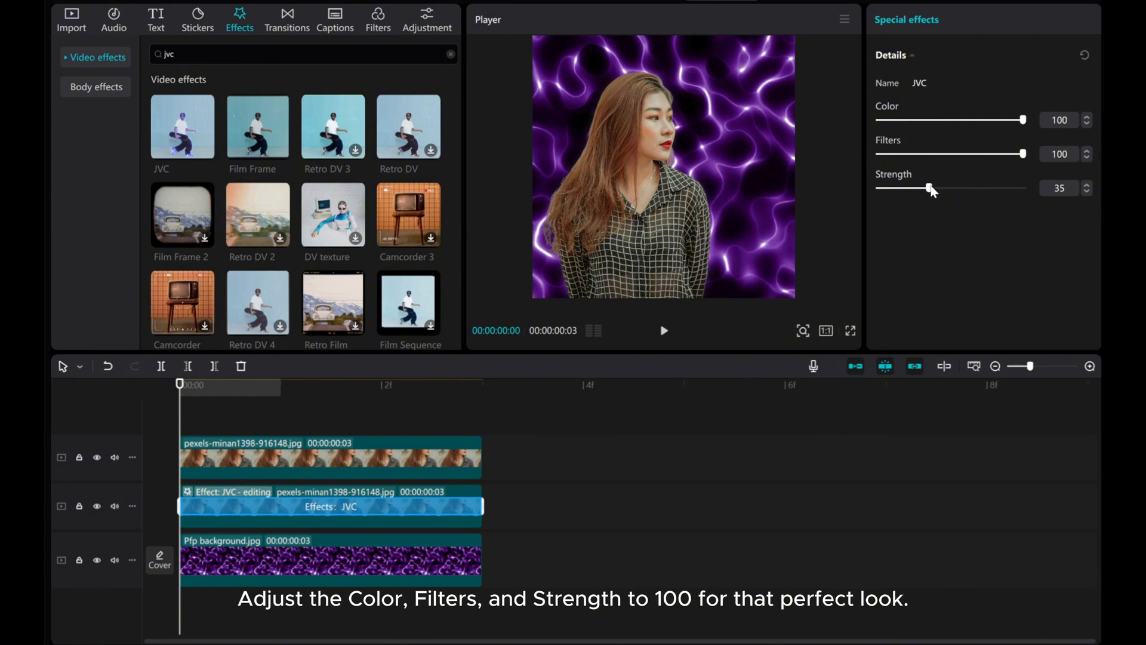
pyautogui.moveTo(929, 187); pyautogui.dragTo(1023, 188)
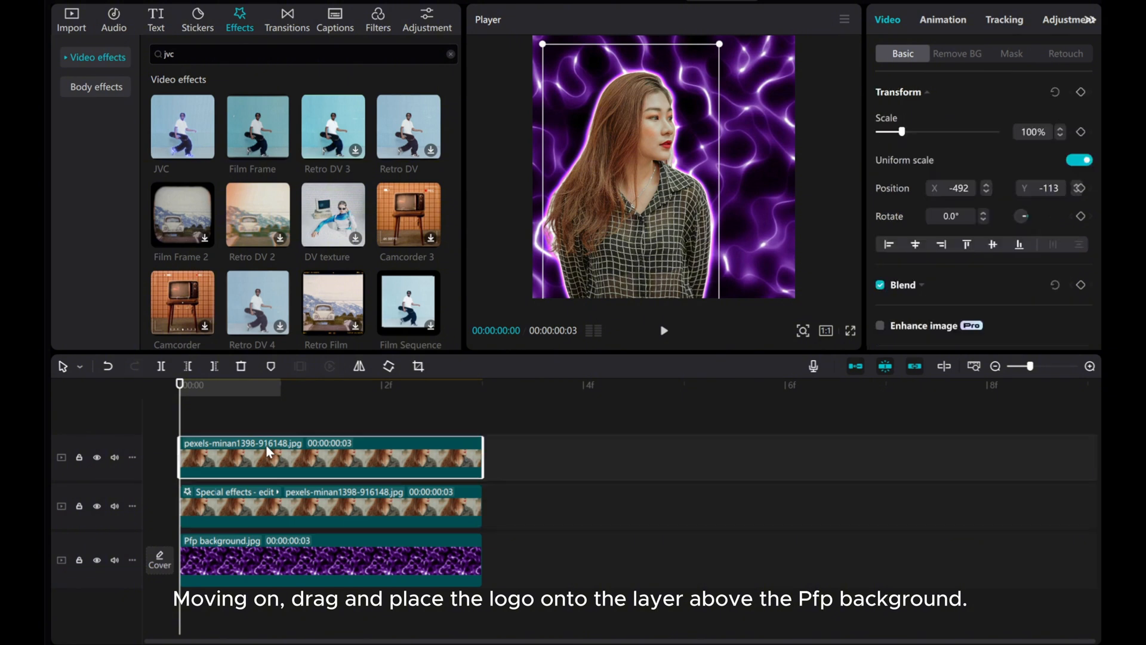
pyautogui.click(71, 19)
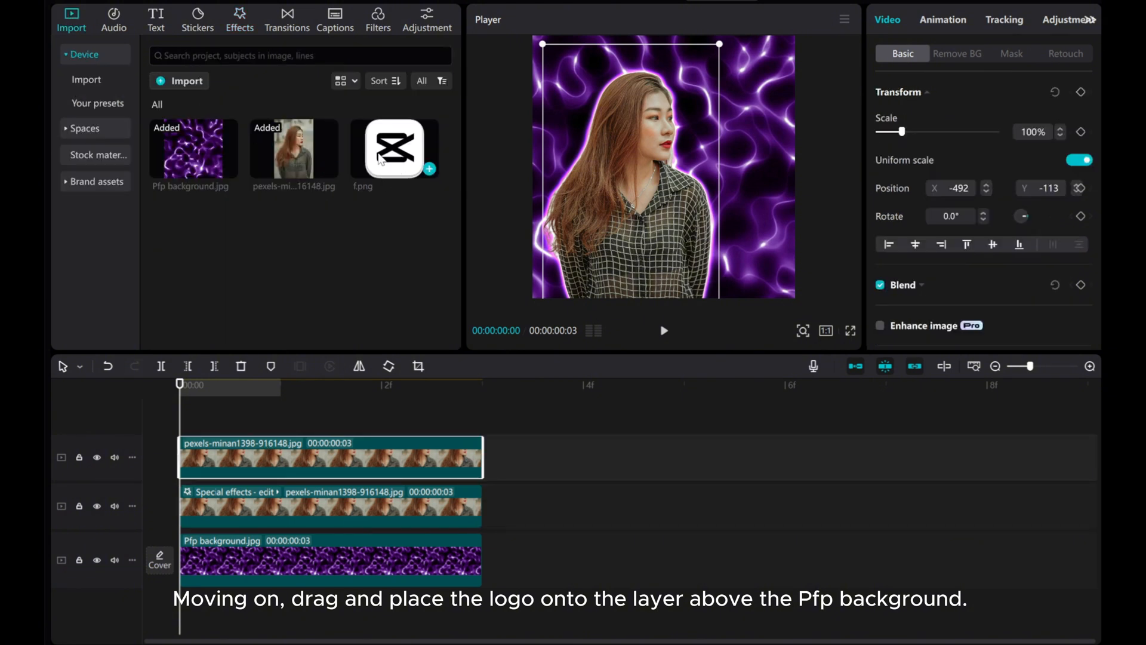